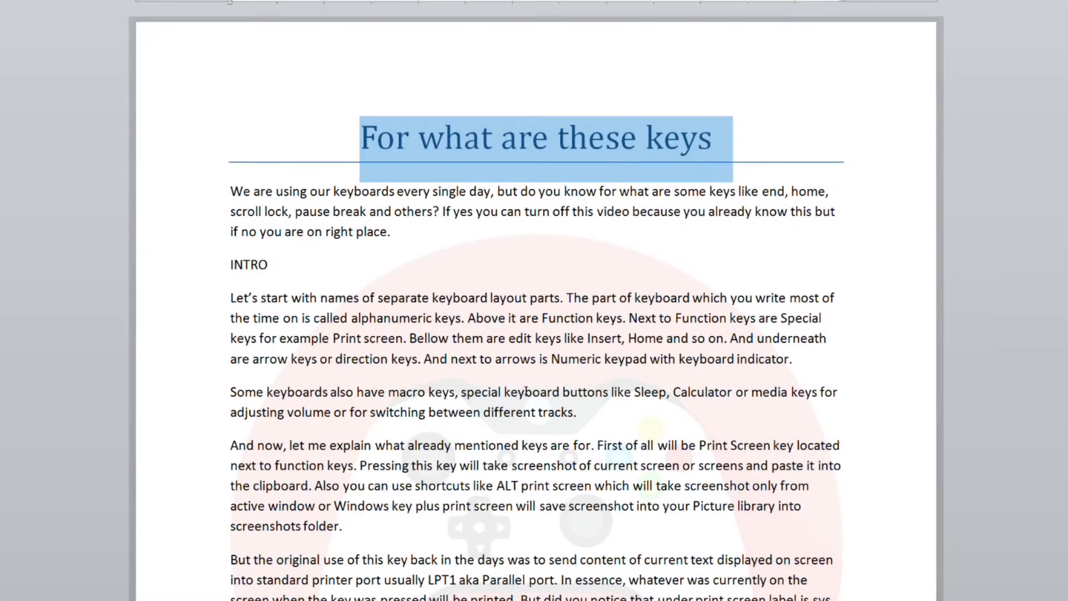
Step: Scroll down to the final paragraph ending 'End key has the opposite effect as home key.'
{"action": "scroll", "scroll_direction": "down", "scroll_amount": 3}
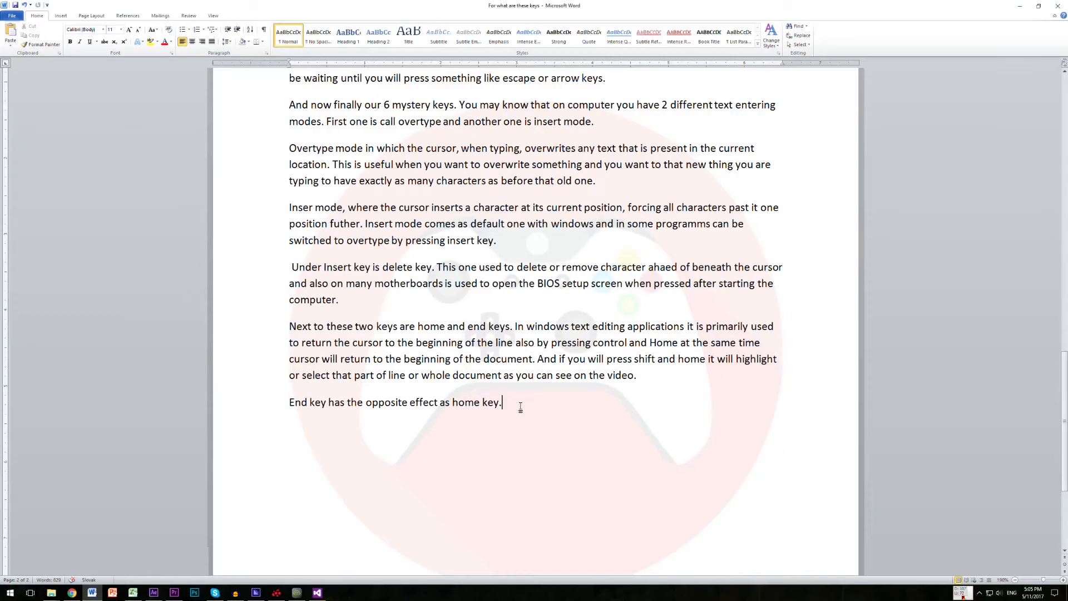
Step: Select the page up/page down paragraph, page through the document, and open the context menu on 'scrolling'
{"action": "triple_click", "coordinate": [395, 401]}
{"action": "type", "text": "And page up and page down are primarily used to scroll up or down in documents also with these two keys you can use Shift key for highliting or selecting text while scrolling."}
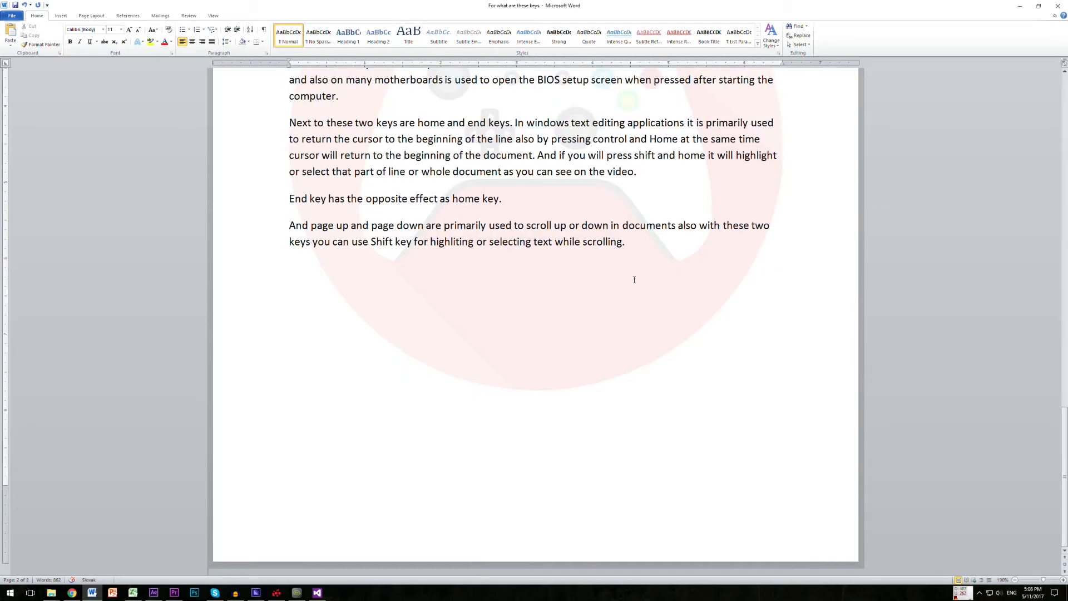
{"action": "scroll", "scroll_direction": "up", "scroll_amount": 3}
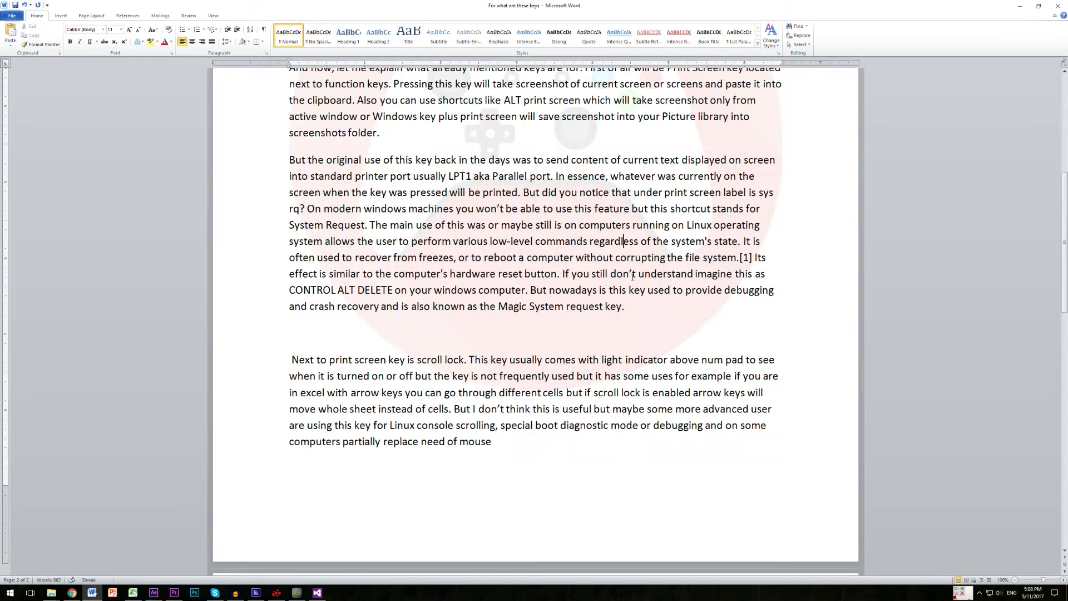
{"action": "scroll", "scroll_direction": "down", "scroll_amount": 3}
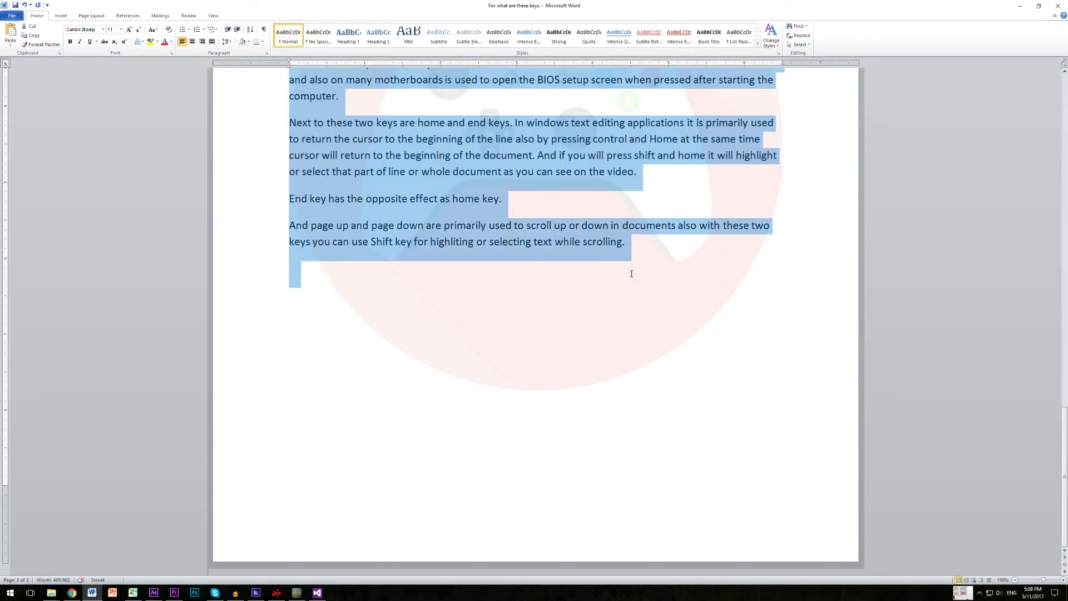
{"action": "scroll", "scroll_direction": "up", "scroll_amount": 3}
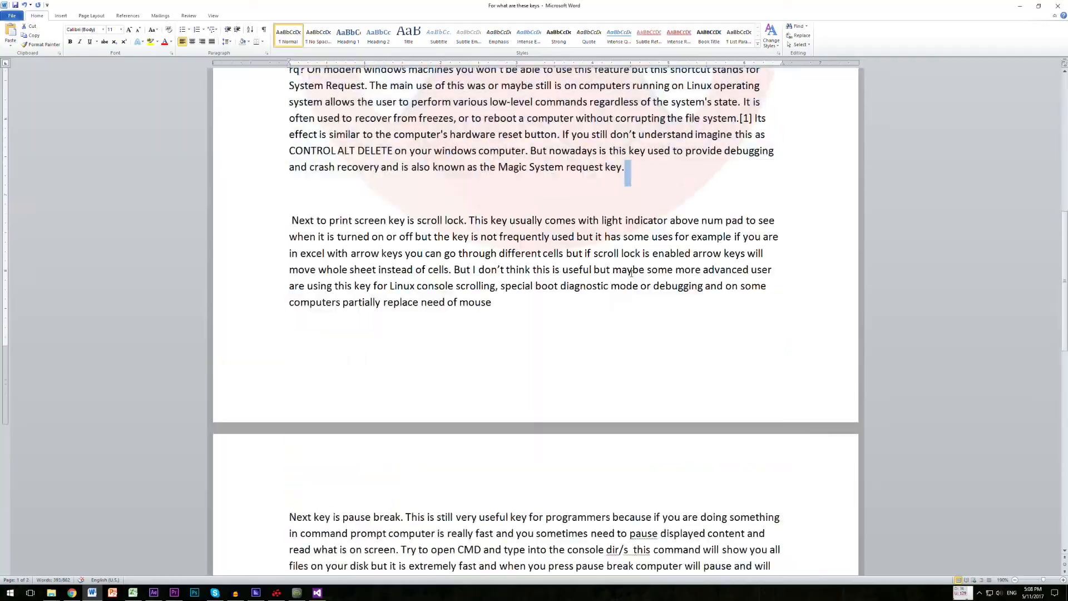
{"action": "right_click", "coordinate": [654, 273]}
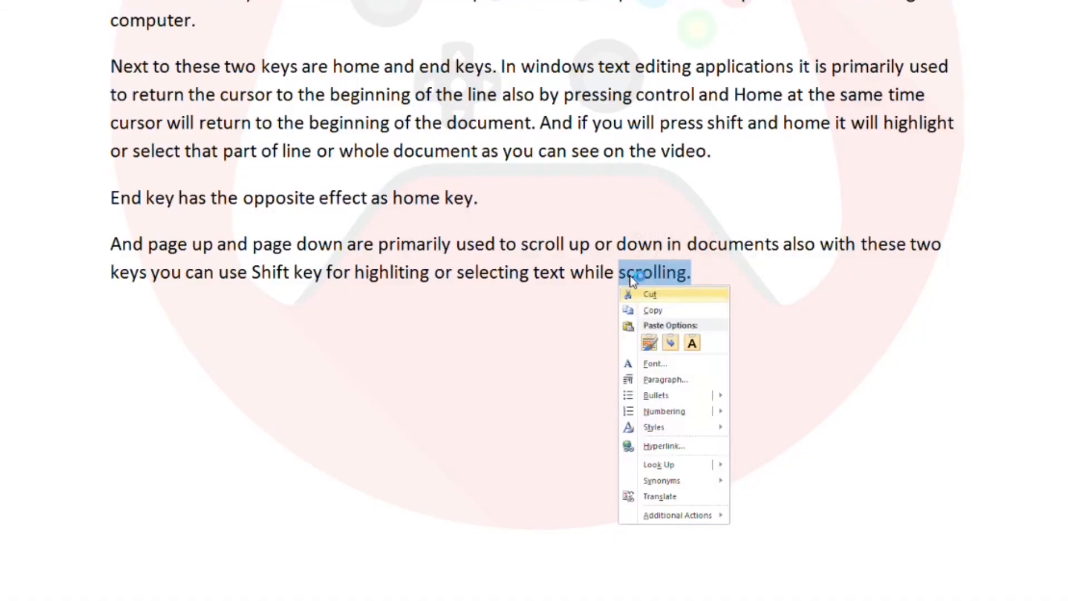
{"action": "mouse_move", "coordinate": [658, 395]}
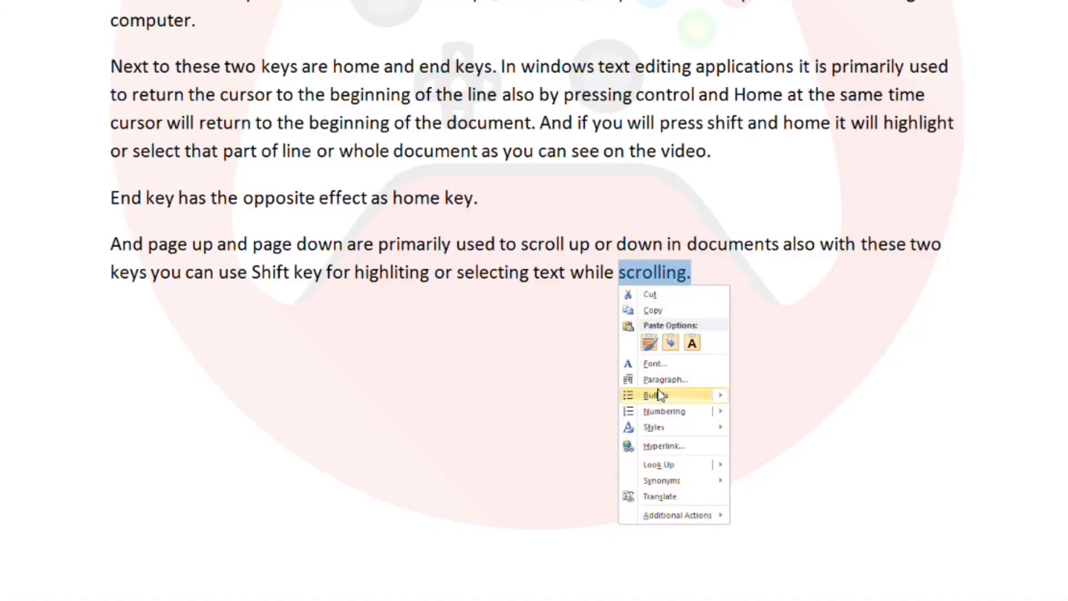